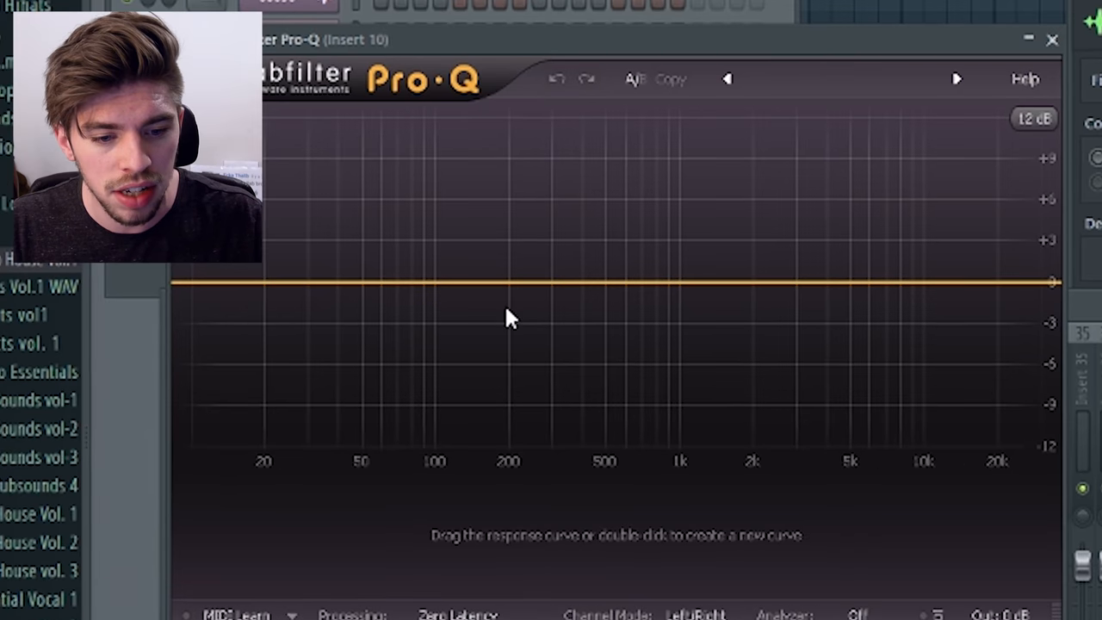
Add Pro-Q bands on the pluck: a low cut and a wide boost in the low mids.
{"action": "double_click", "coordinate": [427, 280]}
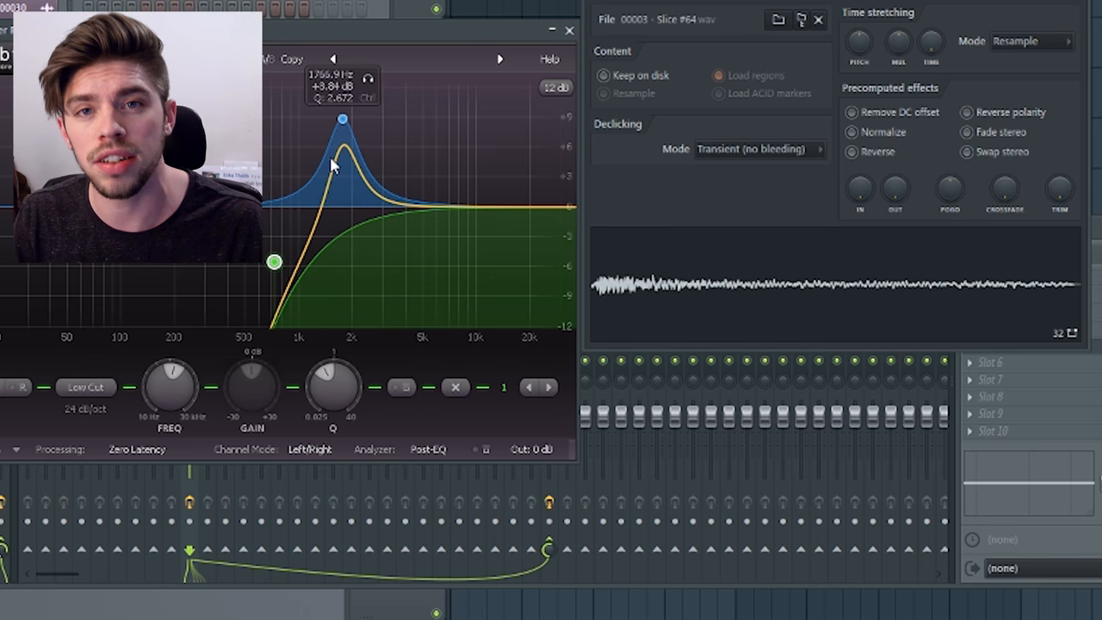
{"action": "mouse_move", "coordinate": [361, 134]}
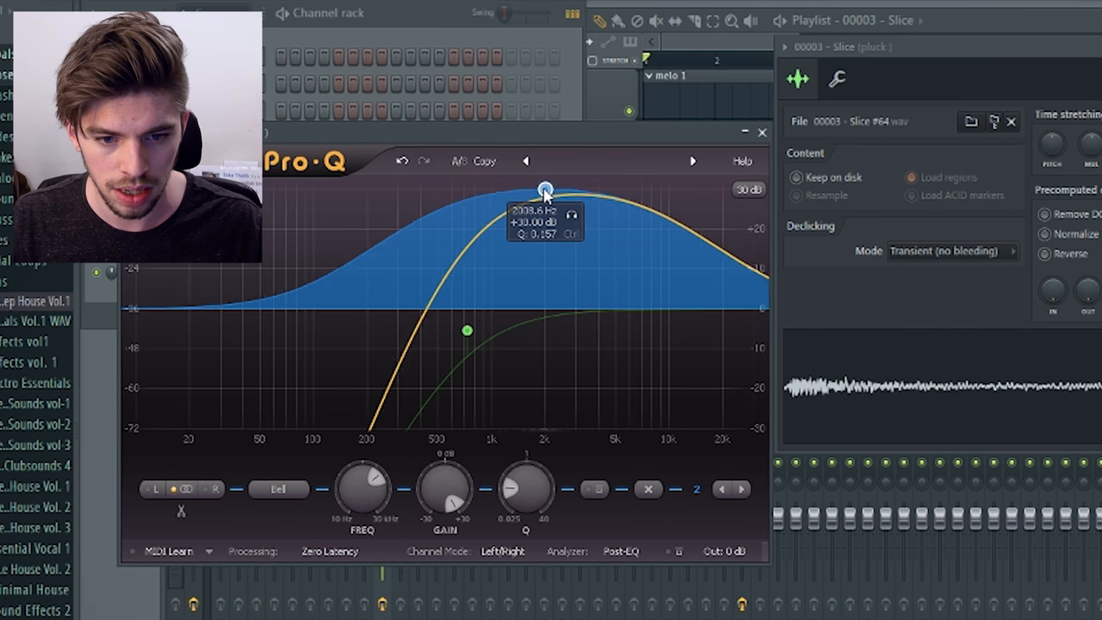
{"action": "left_click_drag", "start_coordinate": [544, 188], "coordinate": [544, 269]}
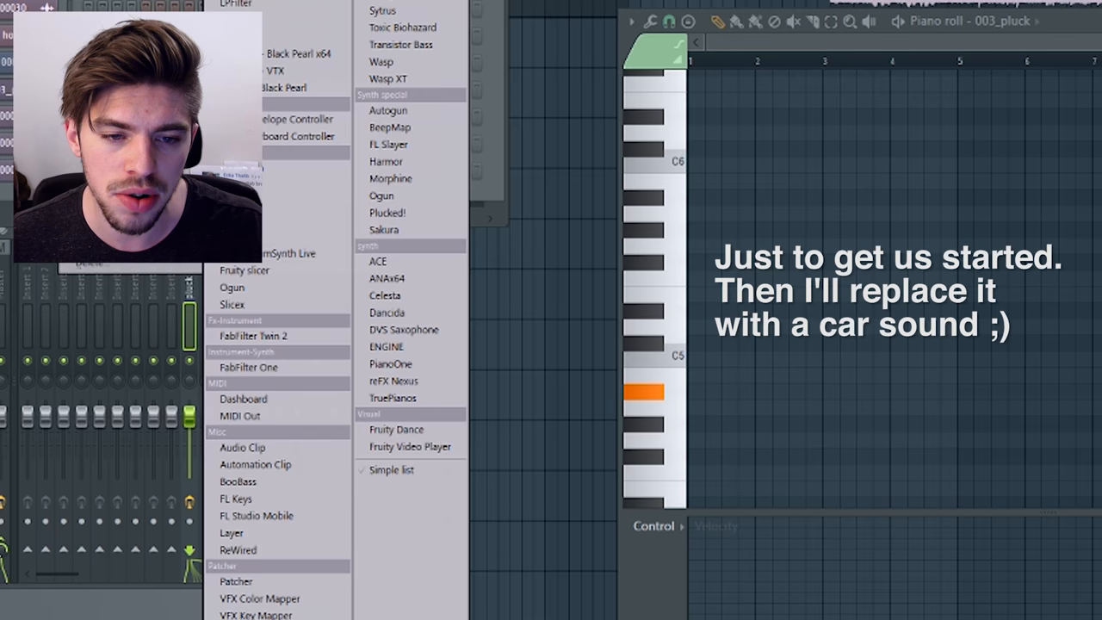
Load reFX Nexus as a placeholder piano and draw its chord pattern in the piano roll.
{"action": "left_click", "coordinate": [392, 380]}
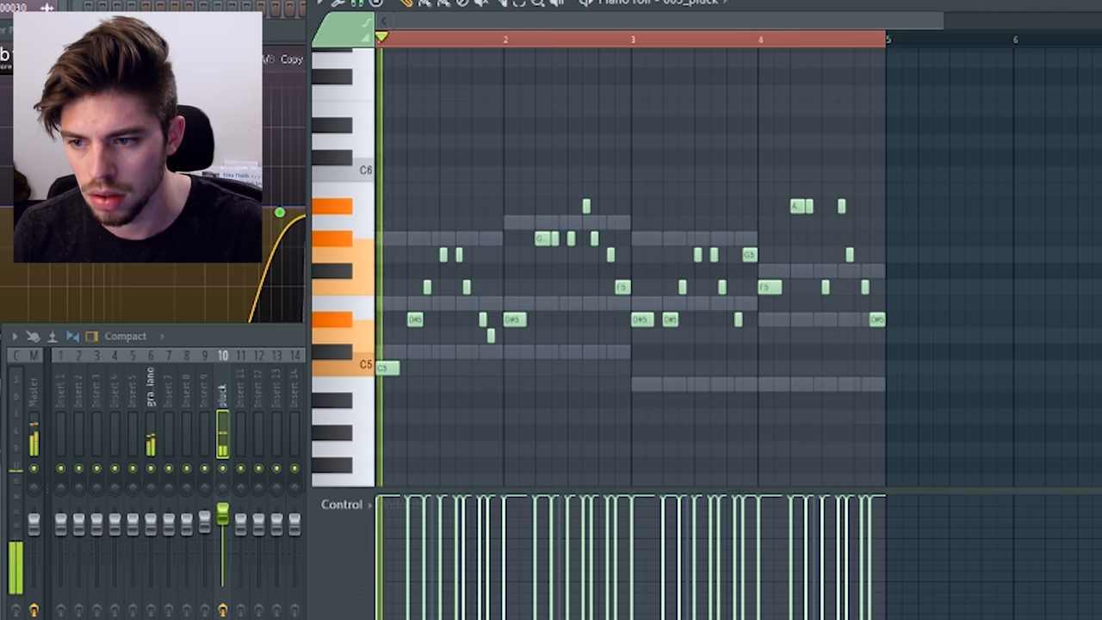
{"action": "left_click", "coordinate": [487, 38]}
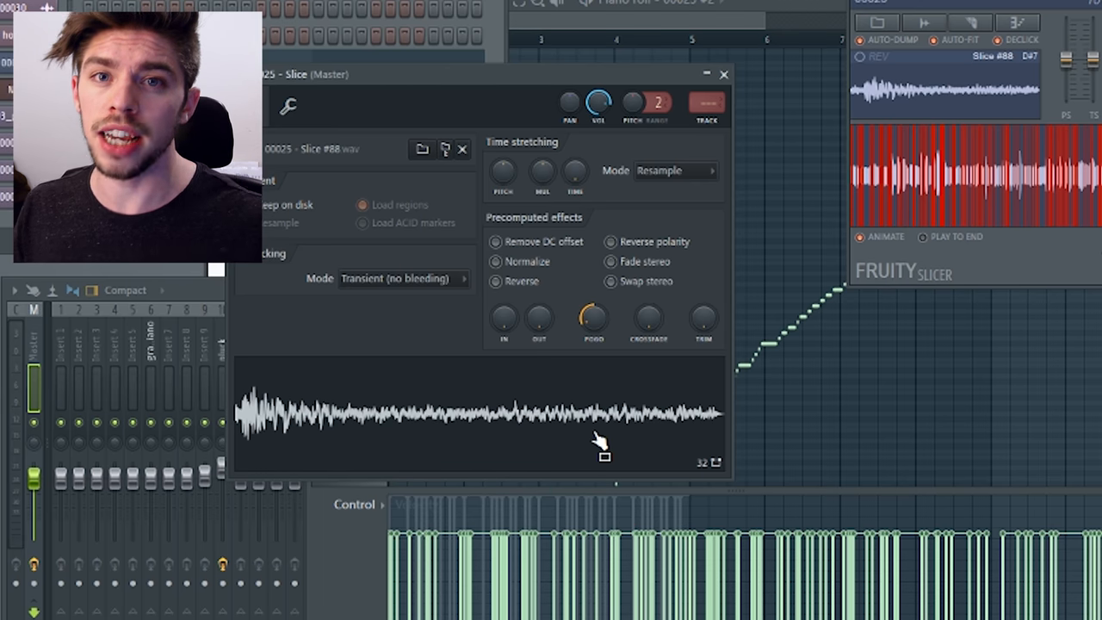
{"action": "mouse_move", "coordinate": [904, 4]}
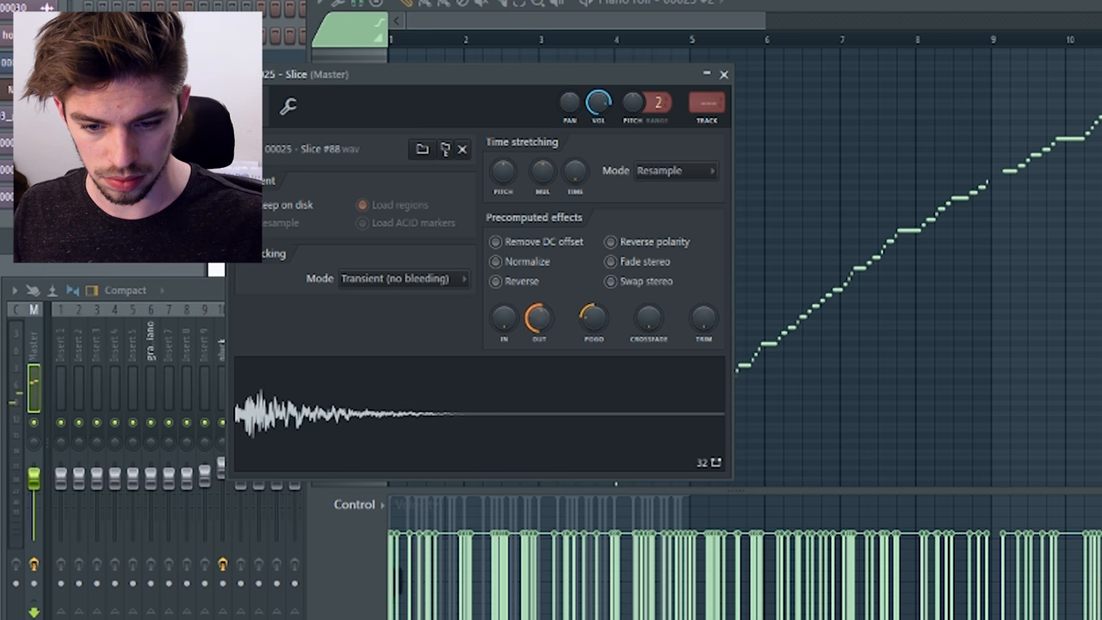
Trim the car-door slice's tail with the OUT declick and return to the Playlist.
{"action": "left_click", "coordinate": [706, 100]}
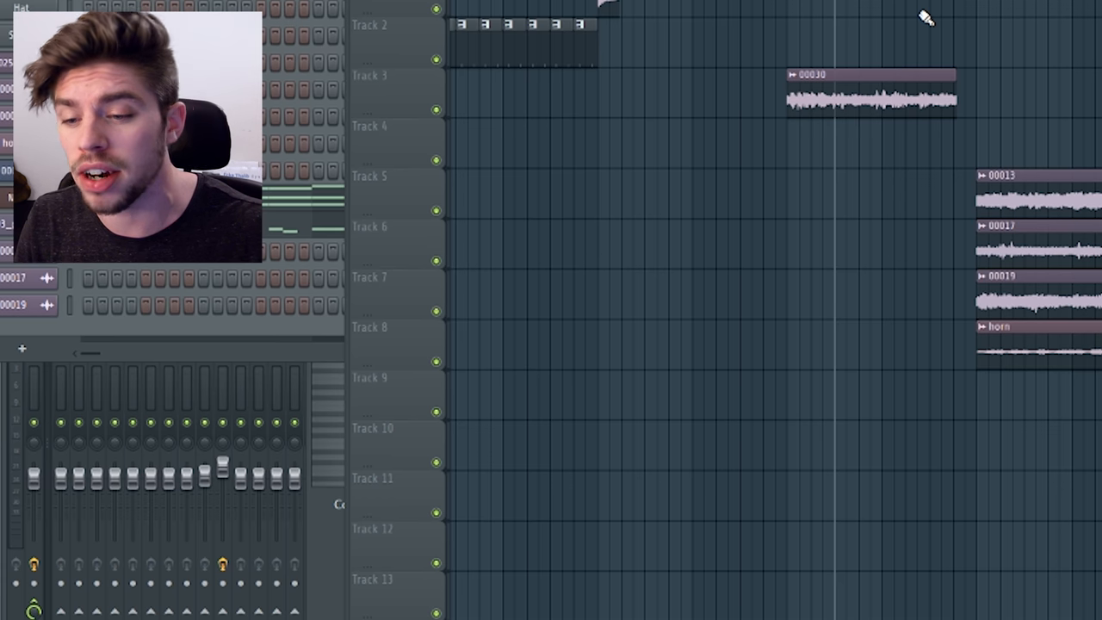
{"action": "mouse_move", "coordinate": [878, 41]}
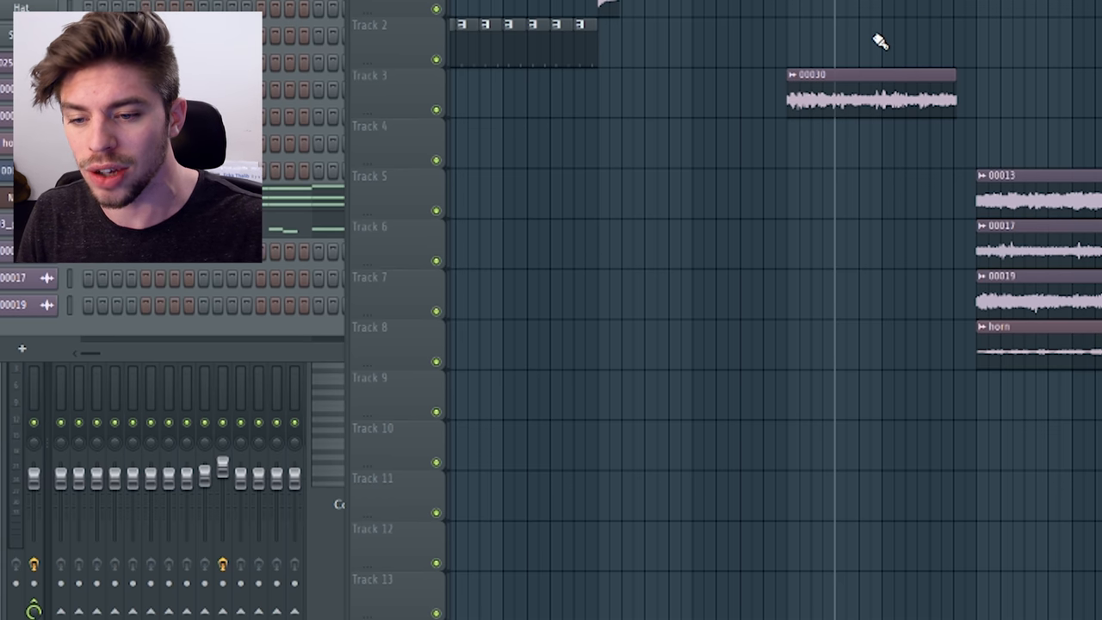
{"action": "mouse_move", "coordinate": [815, 28]}
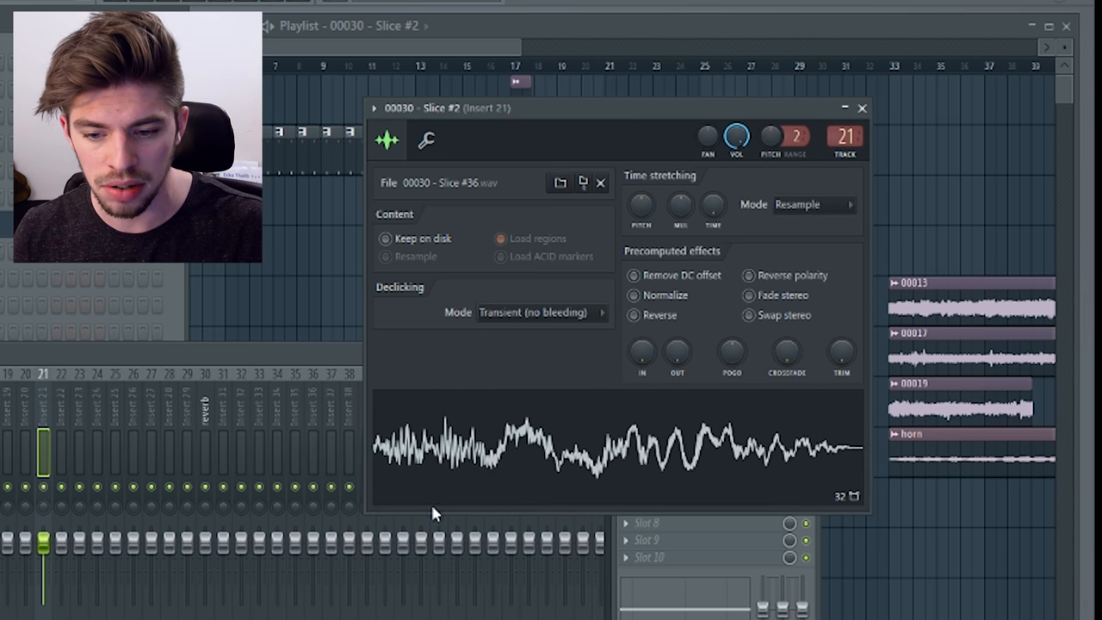
{"action": "mouse_move", "coordinate": [439, 482]}
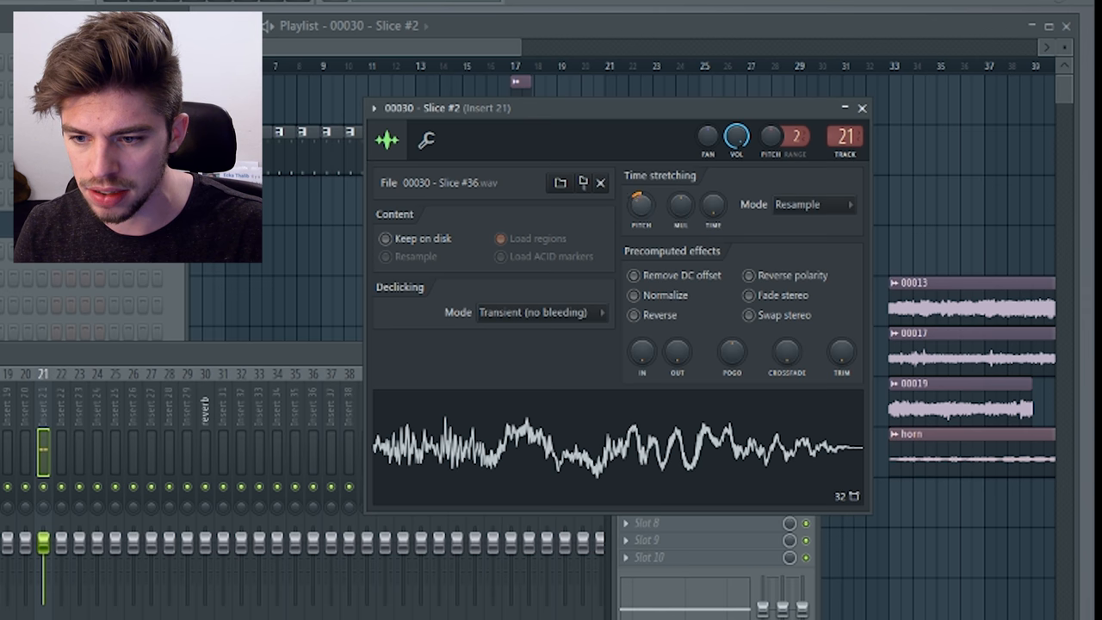
Retune Slice #36 with the Pitch knob and route it to mixer track 21.
{"action": "left_click", "coordinate": [813, 203]}
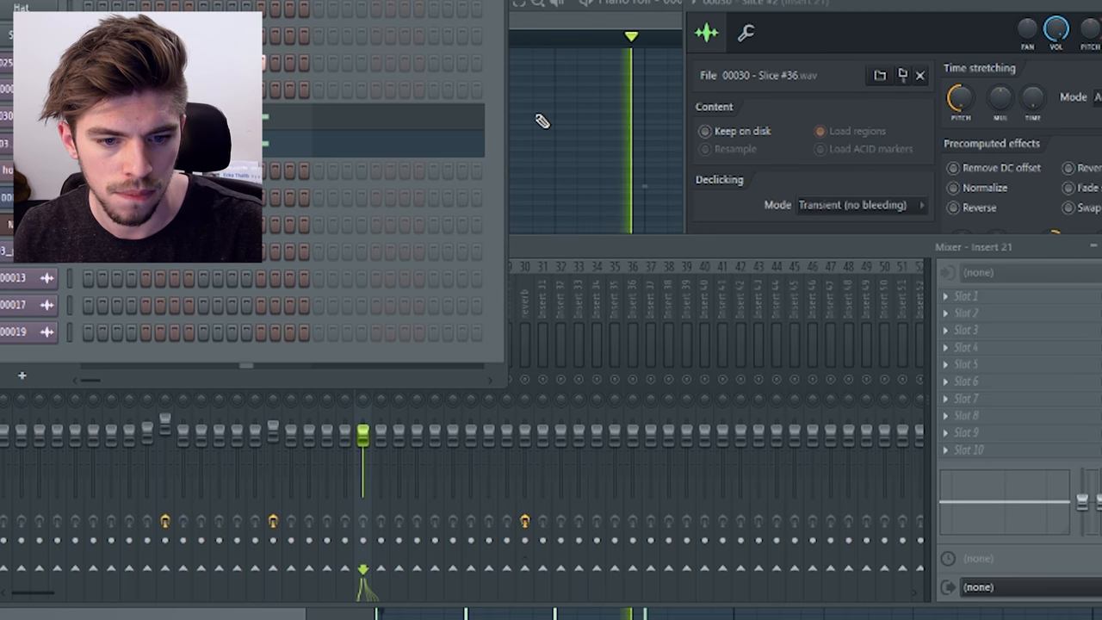
{"action": "right_click", "coordinate": [396, 284]}
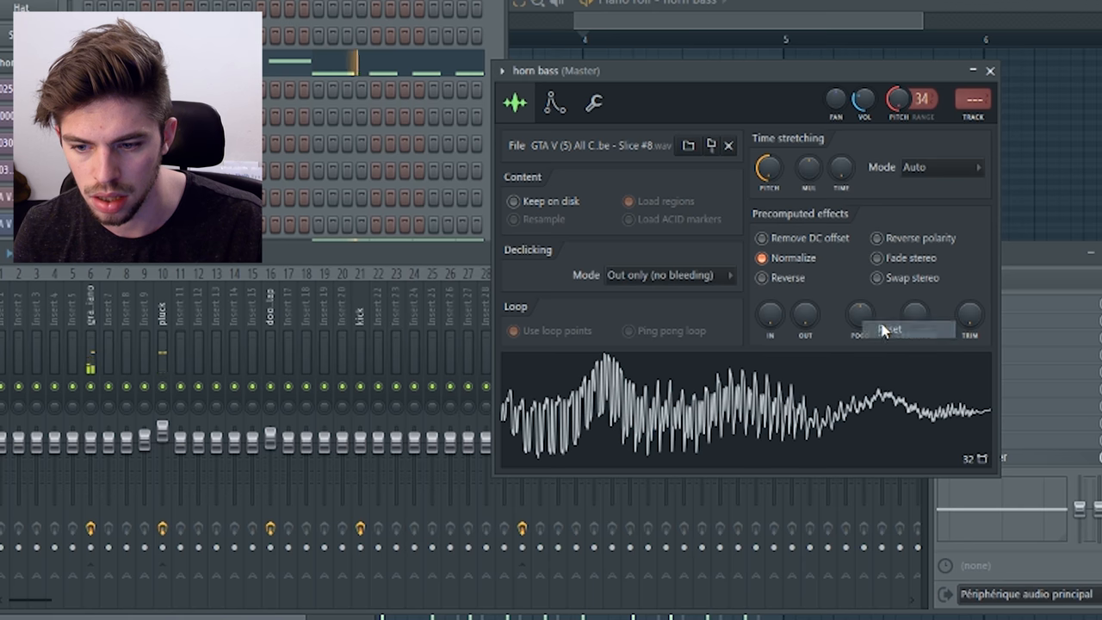
Enable Use loop points on the normalised horn bass with a raised crossfade.
{"action": "left_click", "coordinate": [513, 331]}
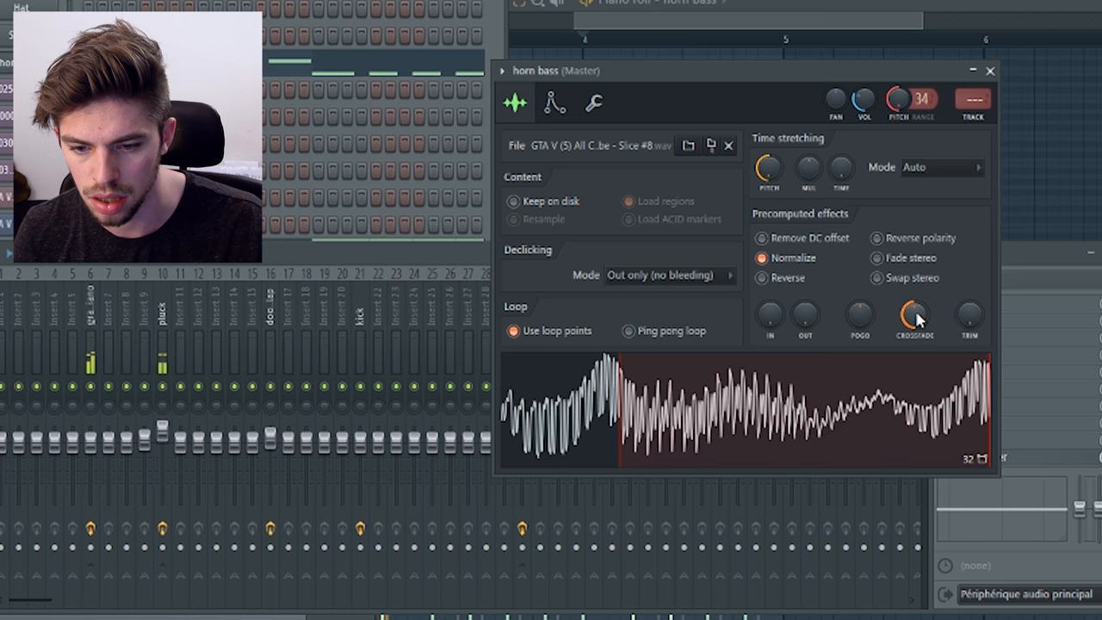